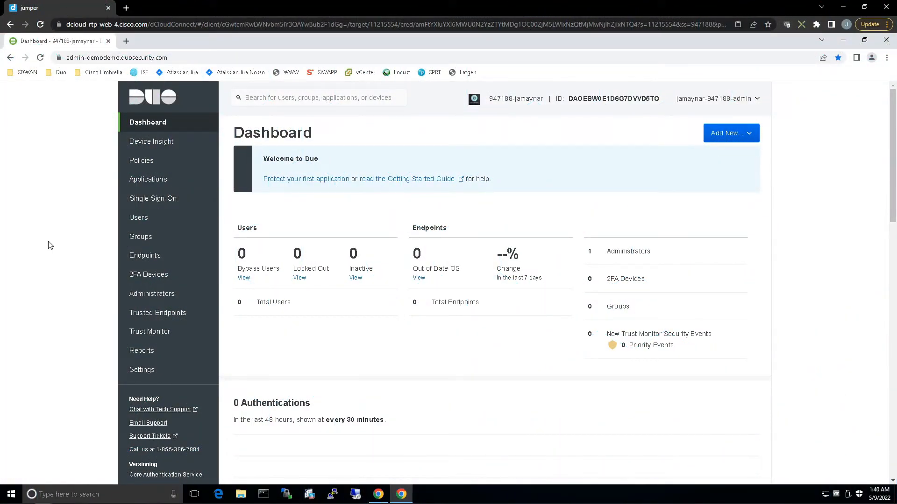
mouse_move(110, 218)
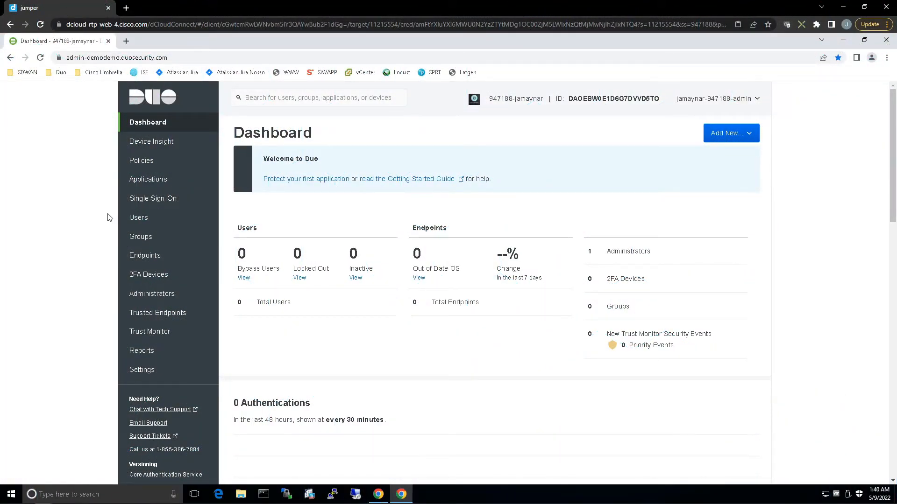
Step: Open Single Sign-On, accept the Duo-hosted SSO privacy terms, and activate SSO
left_click(152, 198)
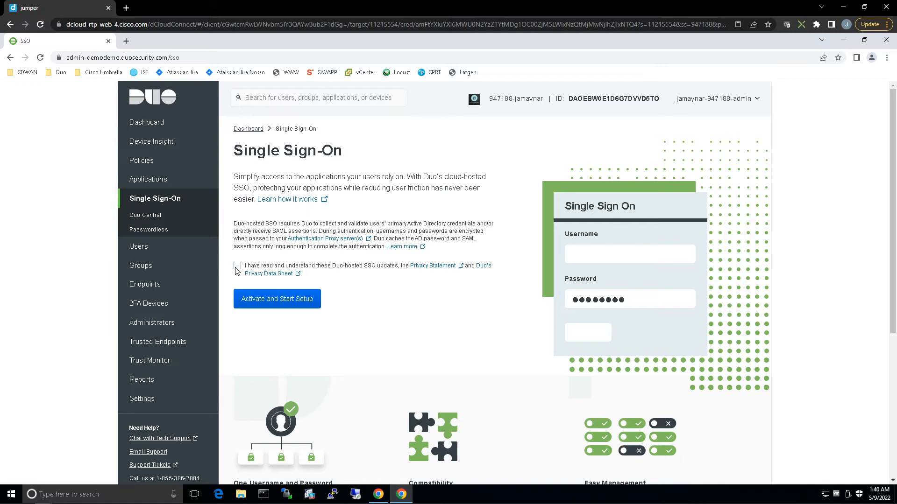
left_click(237, 265)
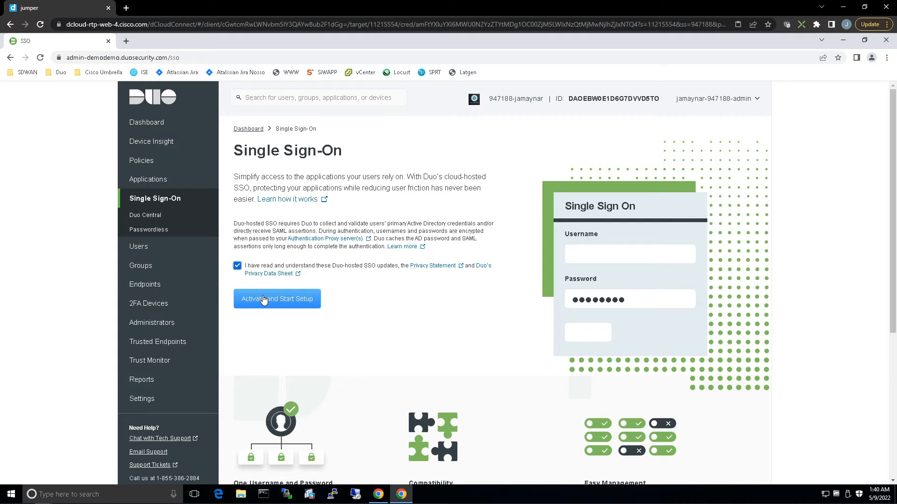
left_click(277, 298)
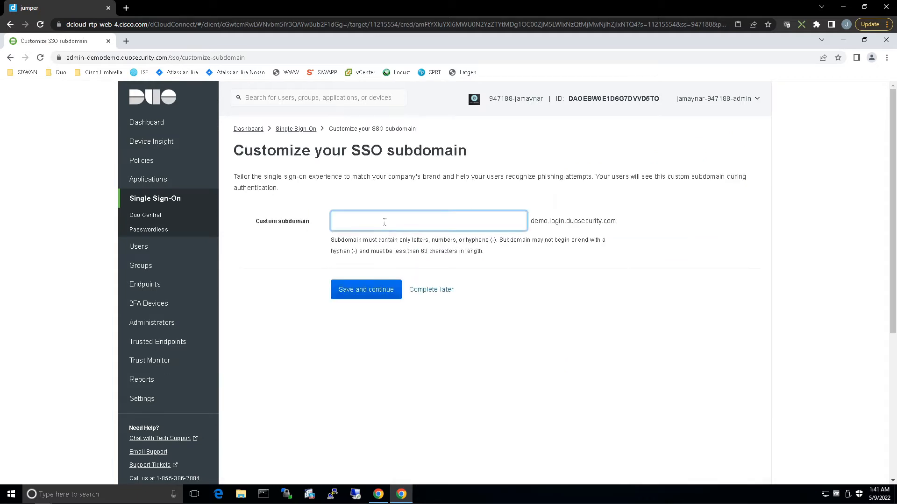
Step: Save the custom SSO subdomain 'jm' and confirm it
type("jmaynard")
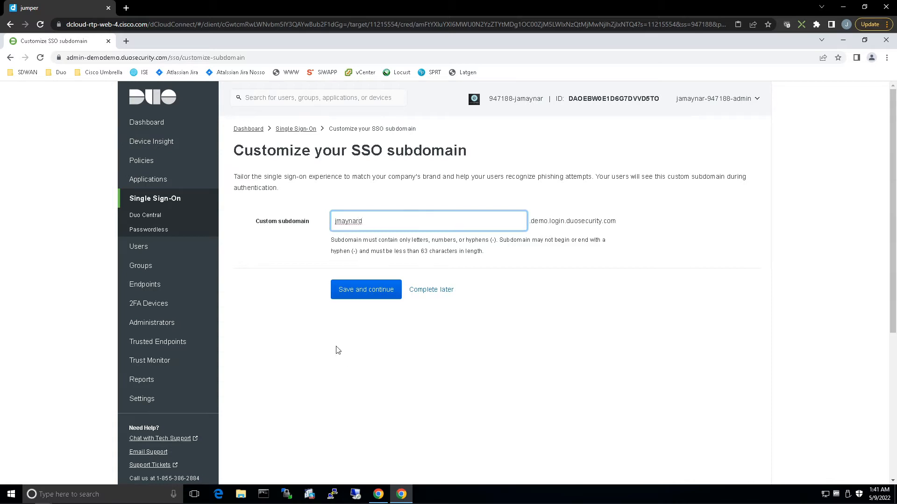
left_click(365, 290)
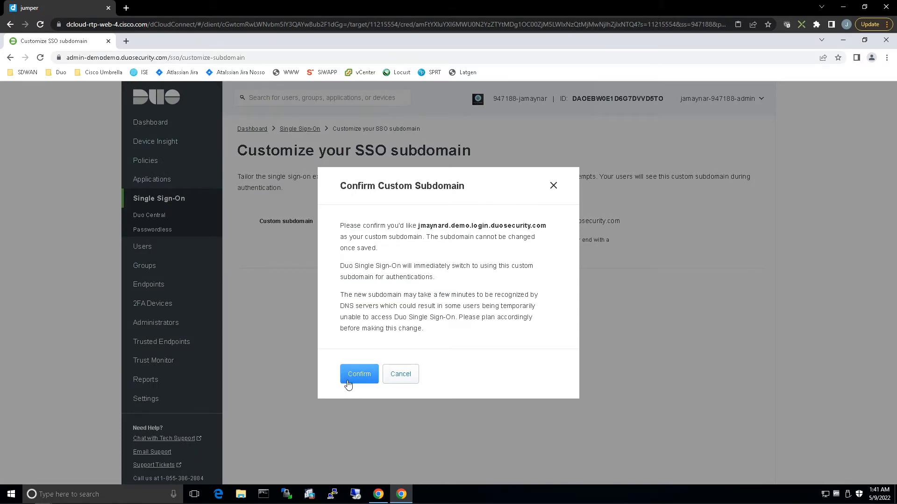
left_click(359, 374)
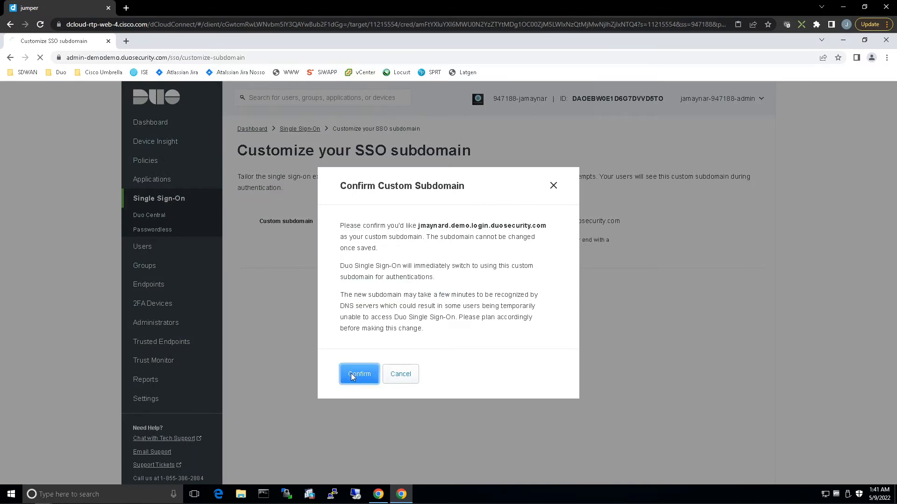
left_click(358, 374)
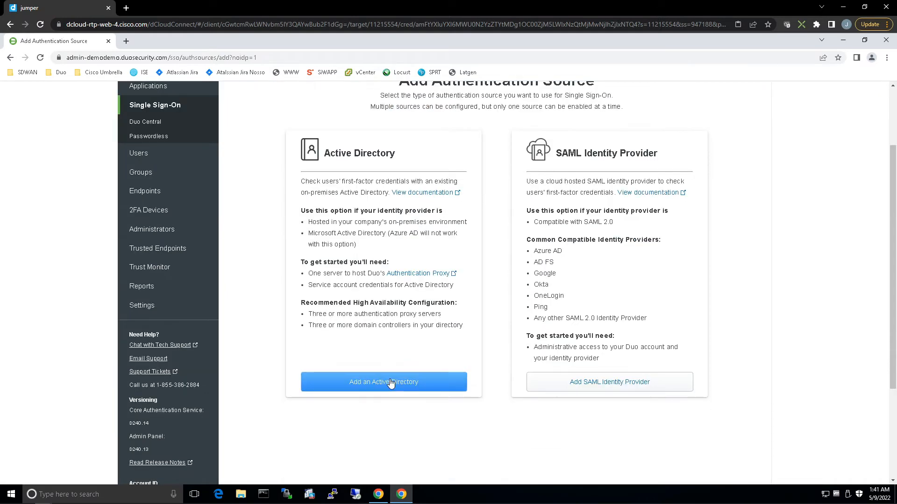
Step: Choose Active Directory as the authentication source and begin adding an Authentication Proxy
left_click(383, 382)
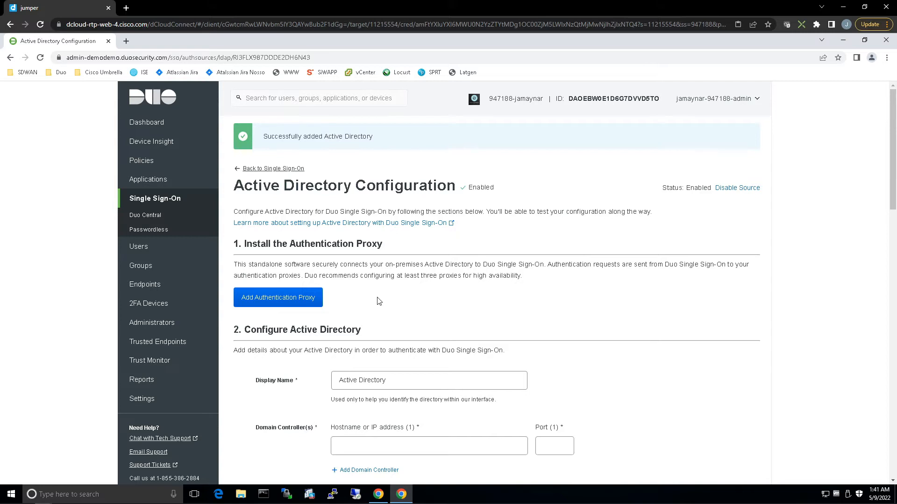
mouse_move(291, 264)
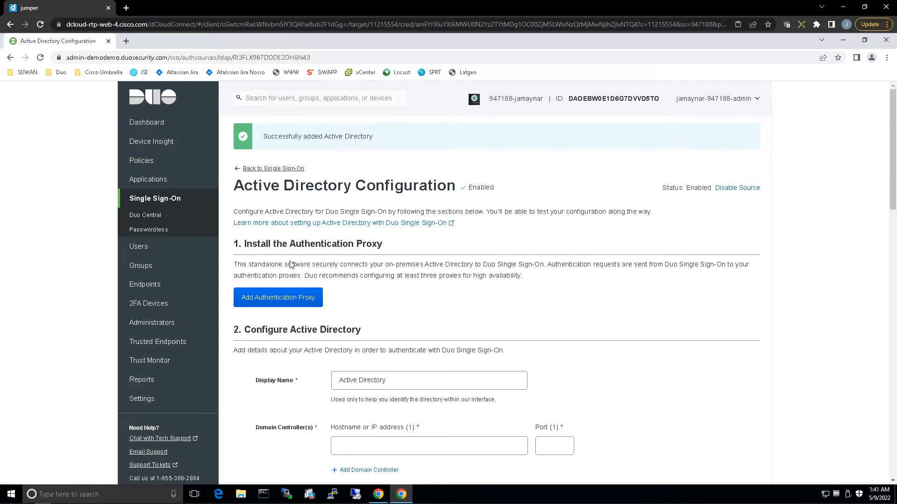
mouse_move(266, 312)
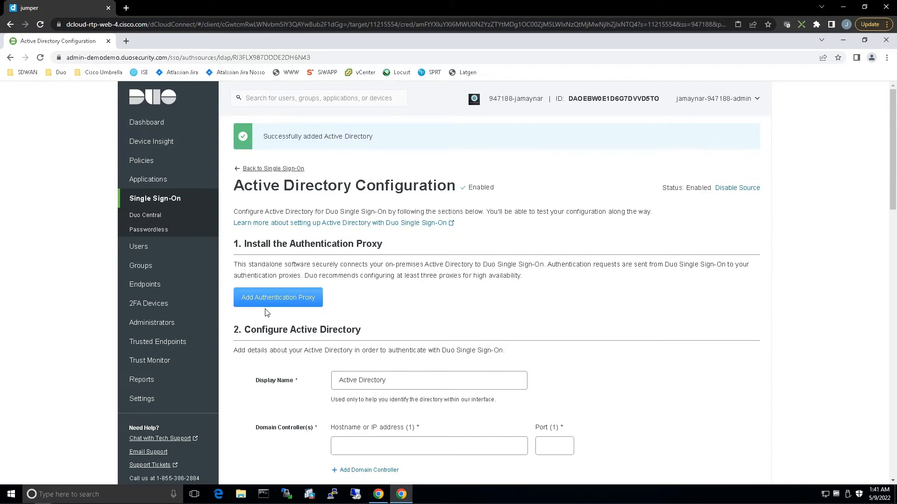
left_click(277, 298)
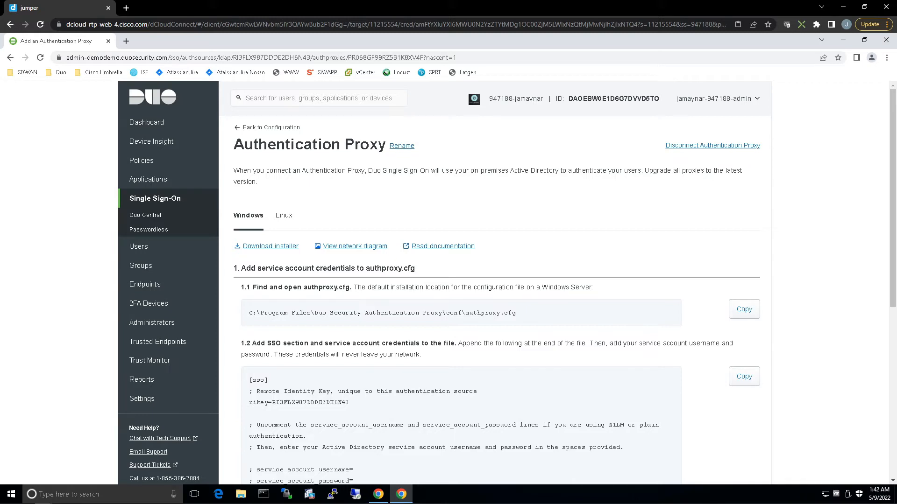
Step: Copy the authproxy.cfg SSO section and launch Remote Desktop Connection
scroll("down", 3)
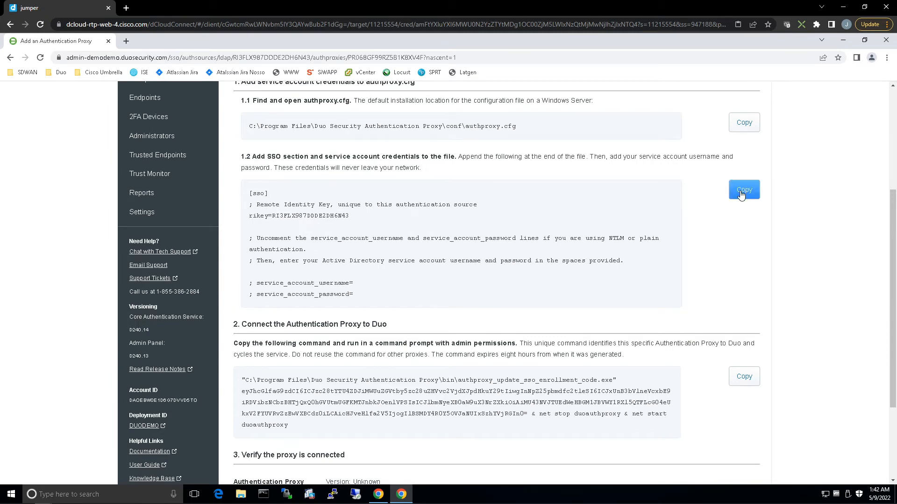
left_click(744, 189)
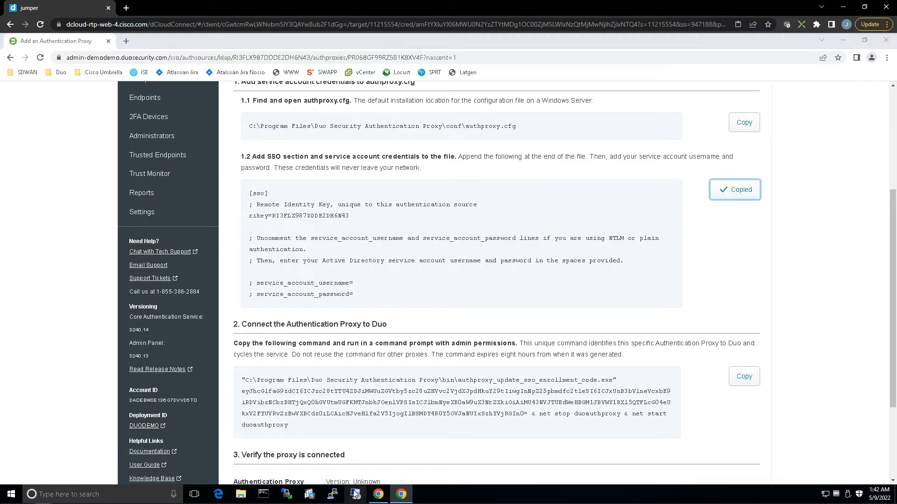
left_click(354, 494)
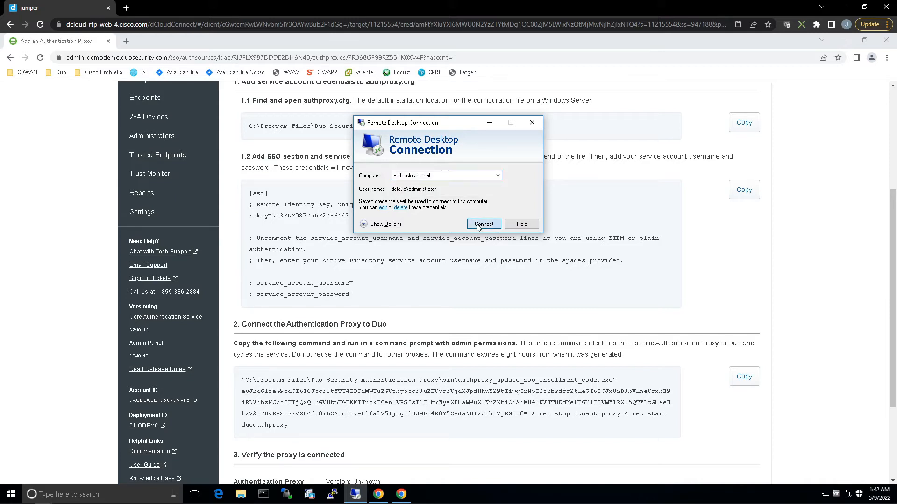
Step: Connect to ad1.dcloud.local and install Authentication Proxy 5.6.0 with its configuration opened
left_click(484, 223)
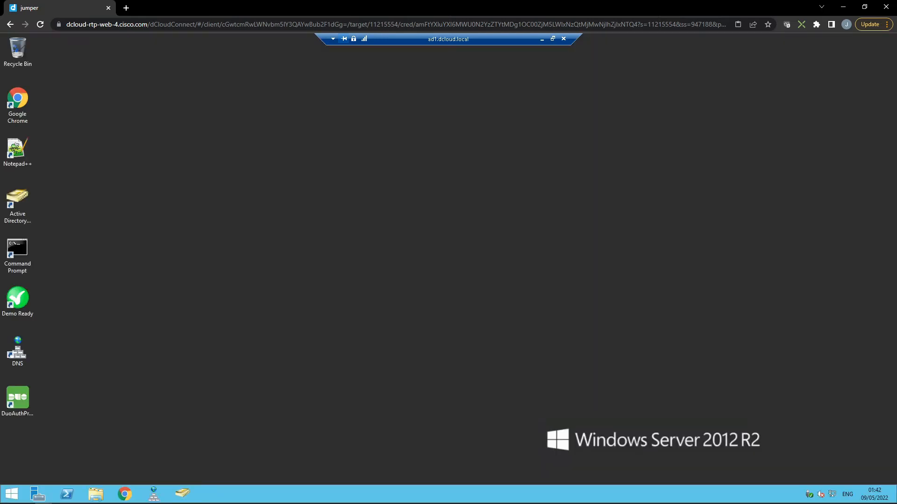
left_click(18, 402)
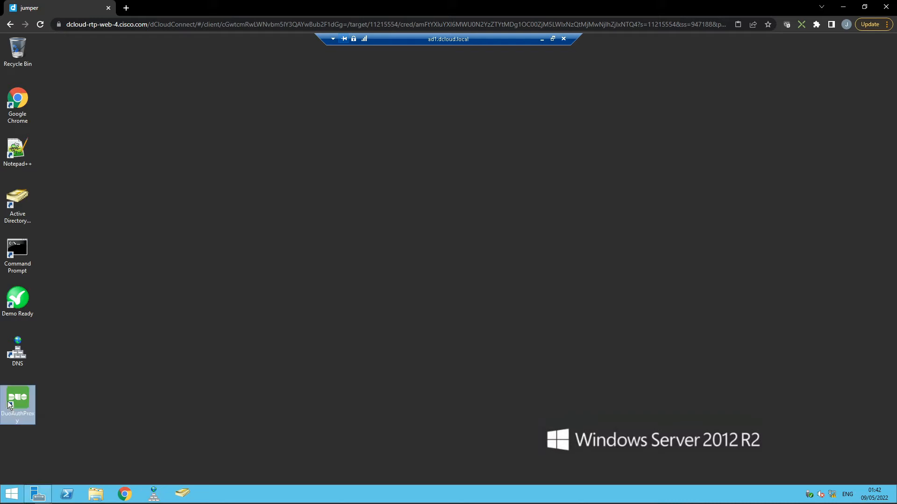
double_click(18, 401)
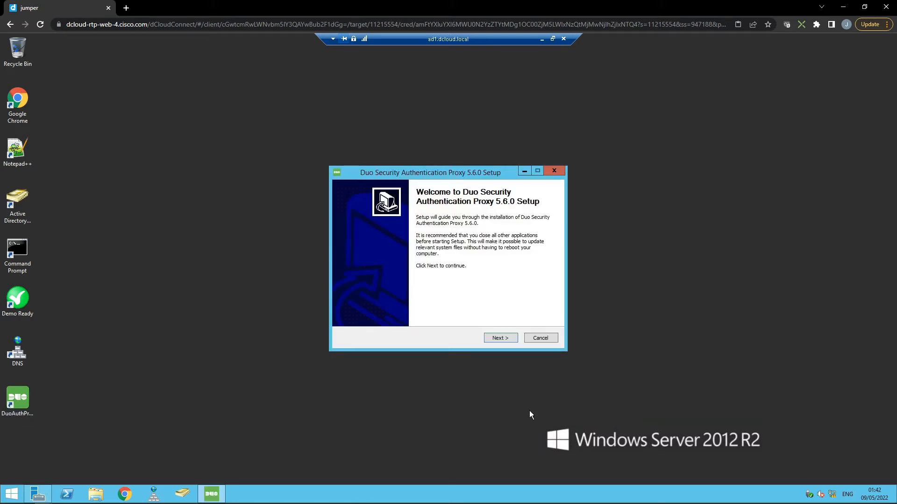
left_click(500, 337)
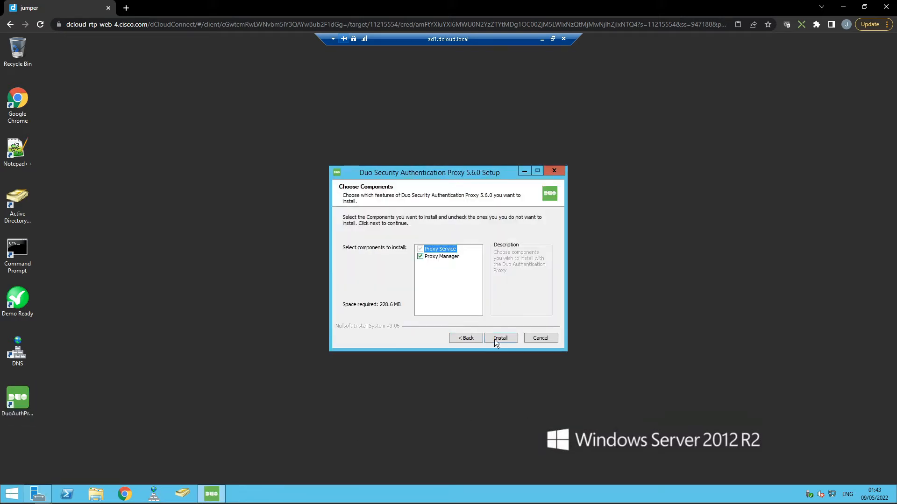
left_click(500, 337)
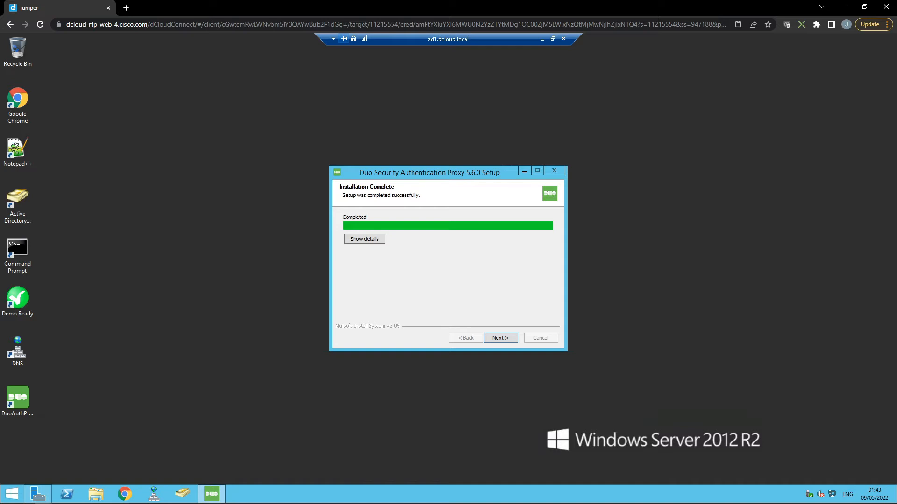
left_click(498, 337)
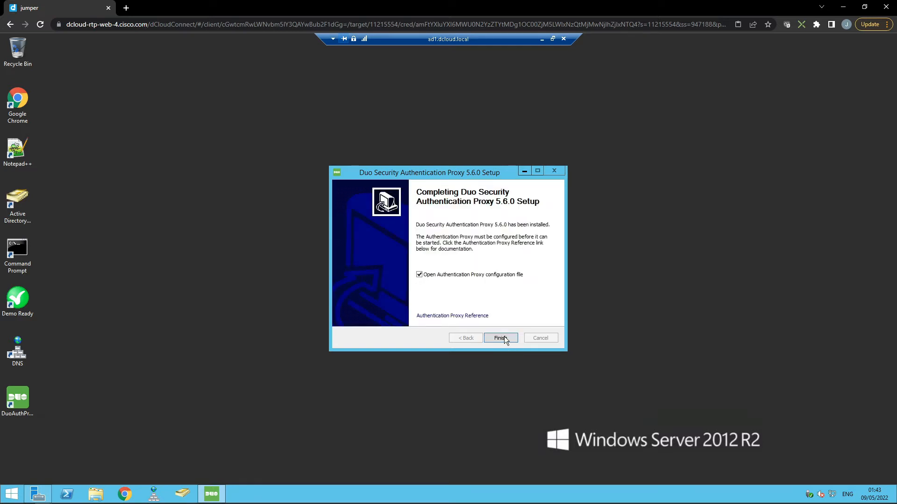
left_click(499, 339)
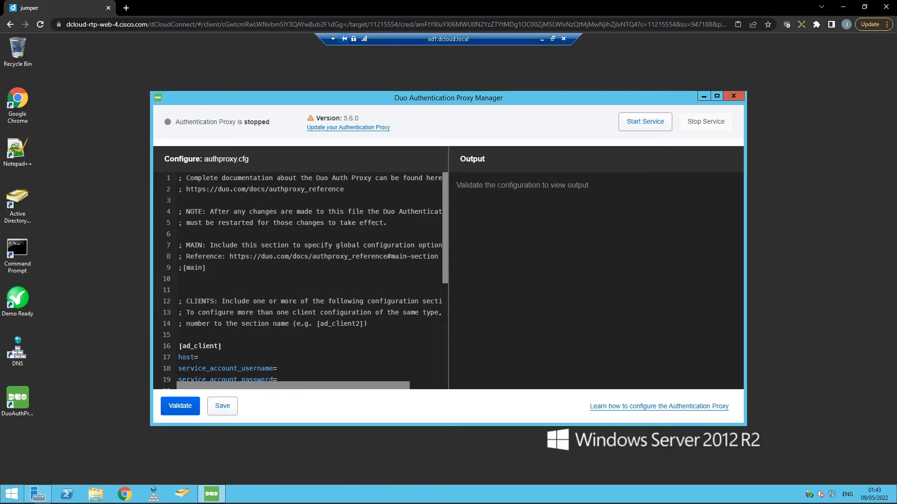
Step: Replace authproxy.cfg with the copied [sso] section and save without validating
left_click(280, 349)
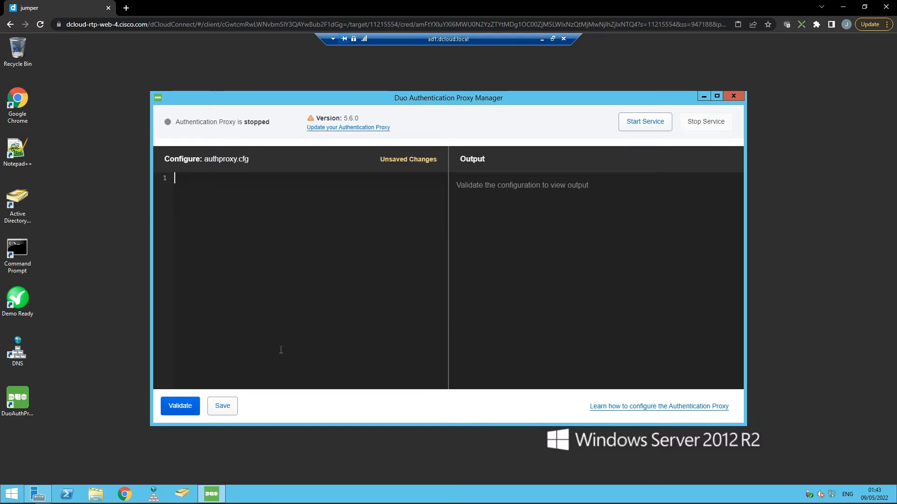
type("[sso]")
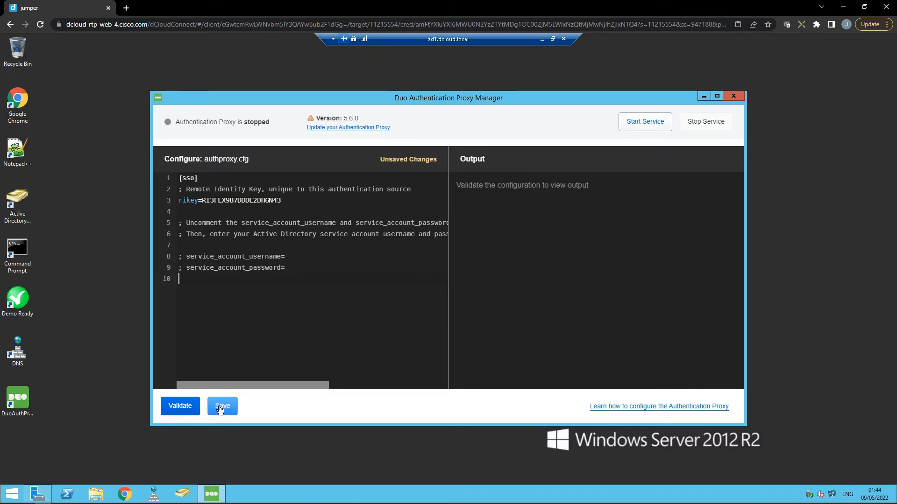
left_click(222, 406)
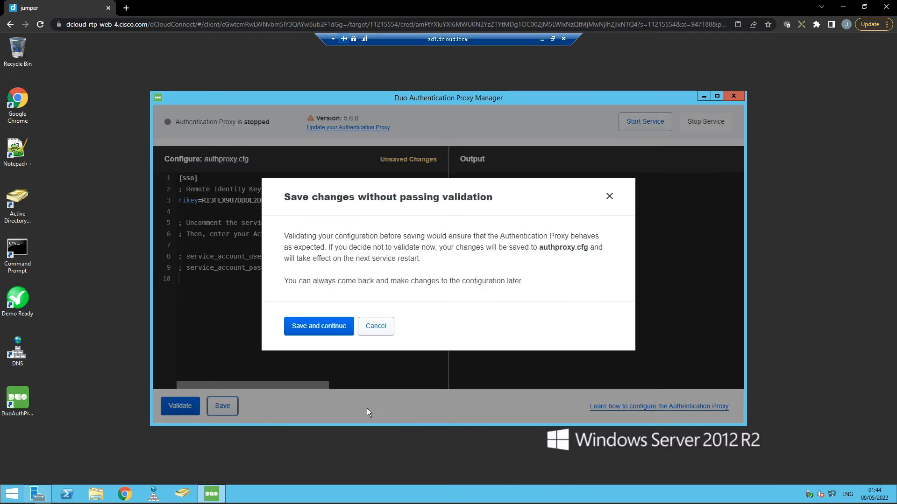
left_click(318, 326)
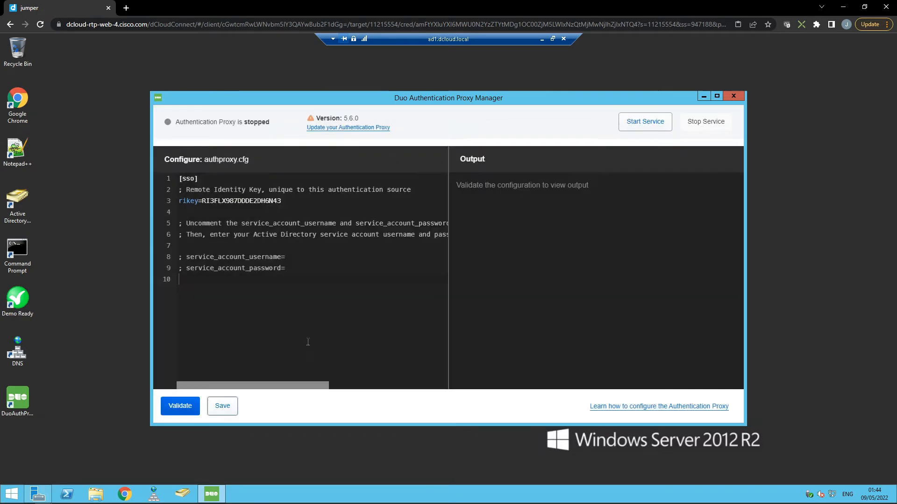
left_click(222, 406)
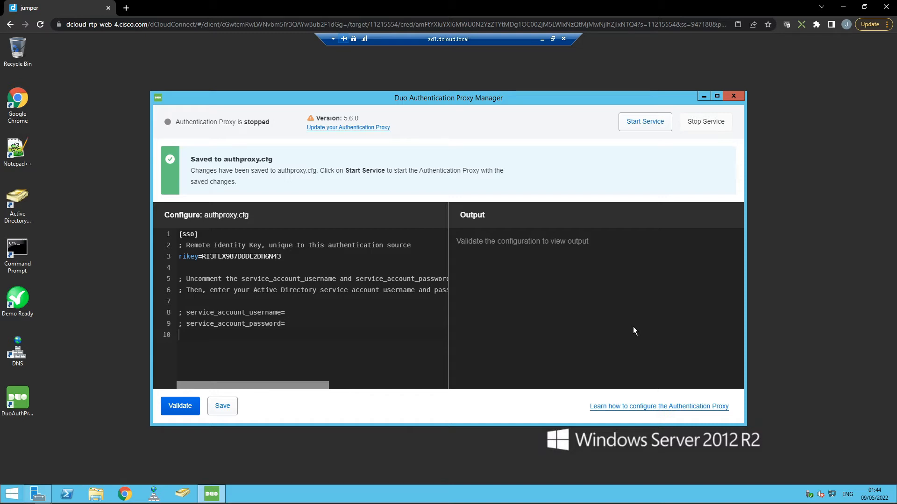
mouse_move(540, 99)
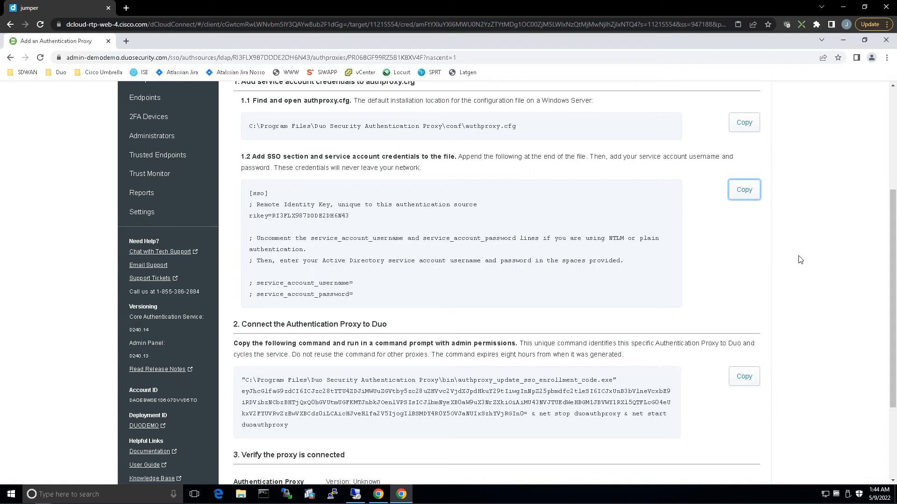
scroll("down", 3)
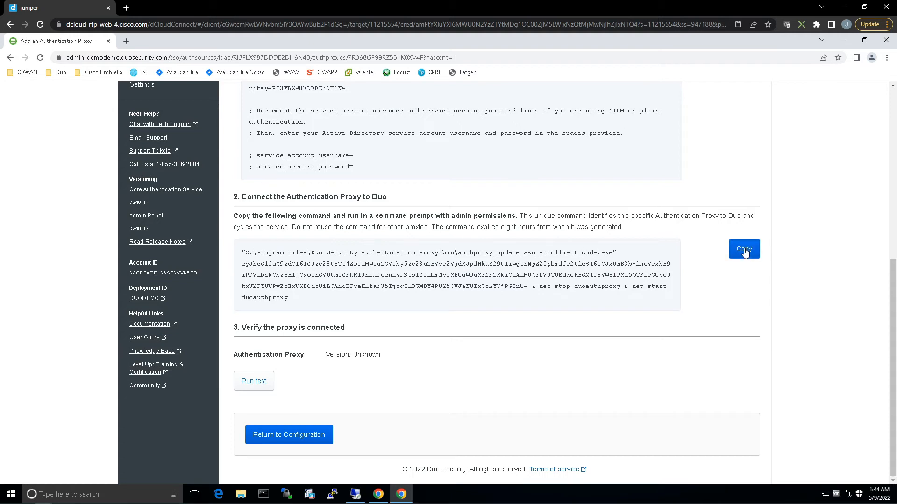
Step: Copy the Authentication Proxy enrollment command
left_click(743, 249)
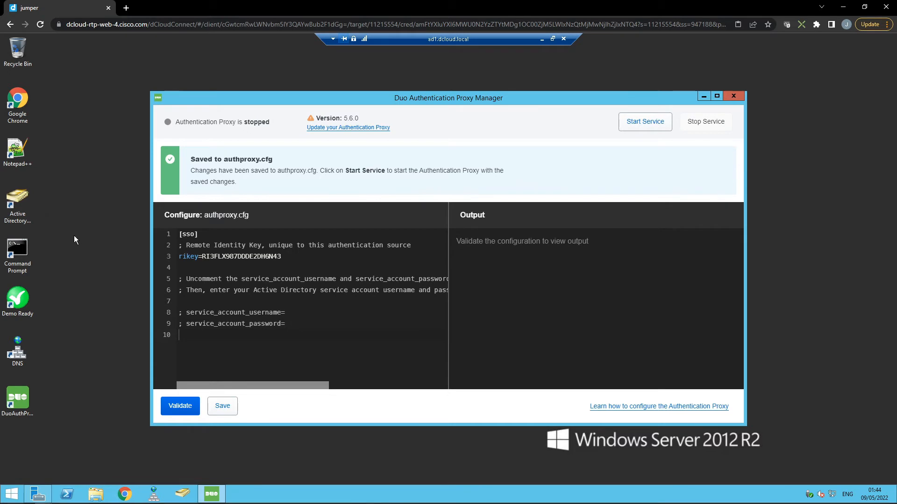
Step: Paste the copied Duo enrollment command into an administrator Command Prompt
double_click(17, 247)
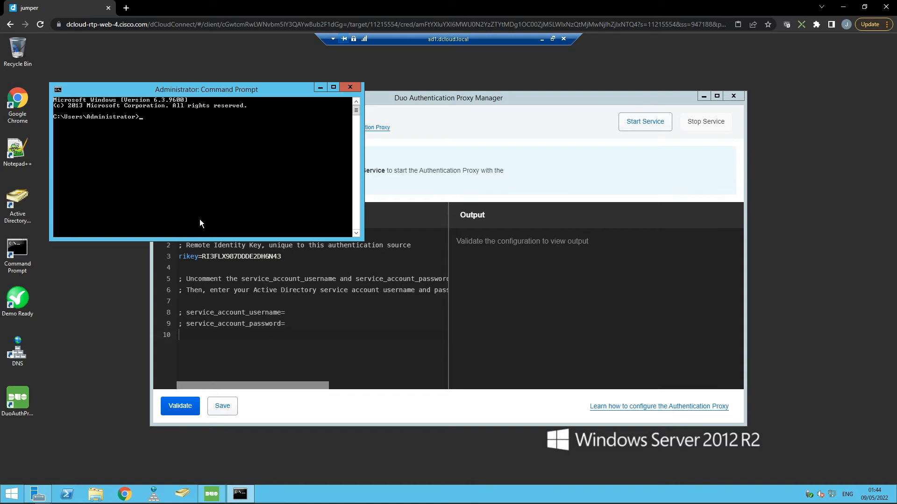
right_click(201, 171)
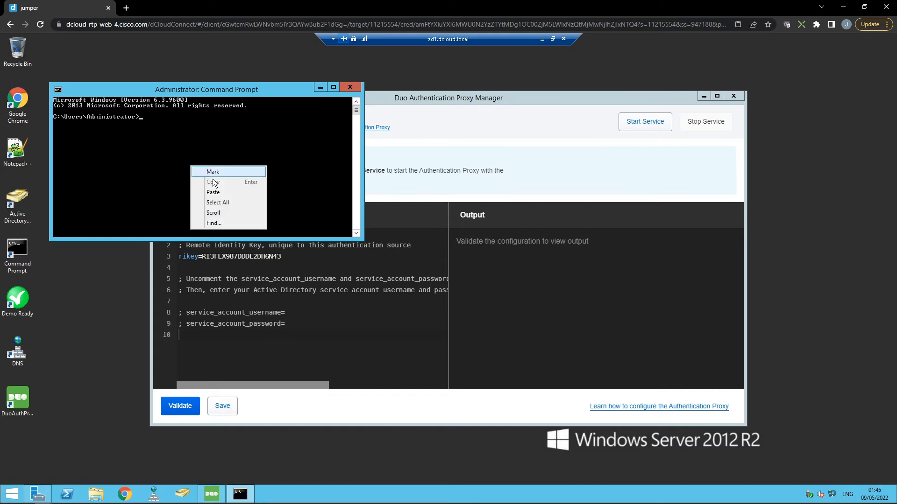
left_click(213, 192)
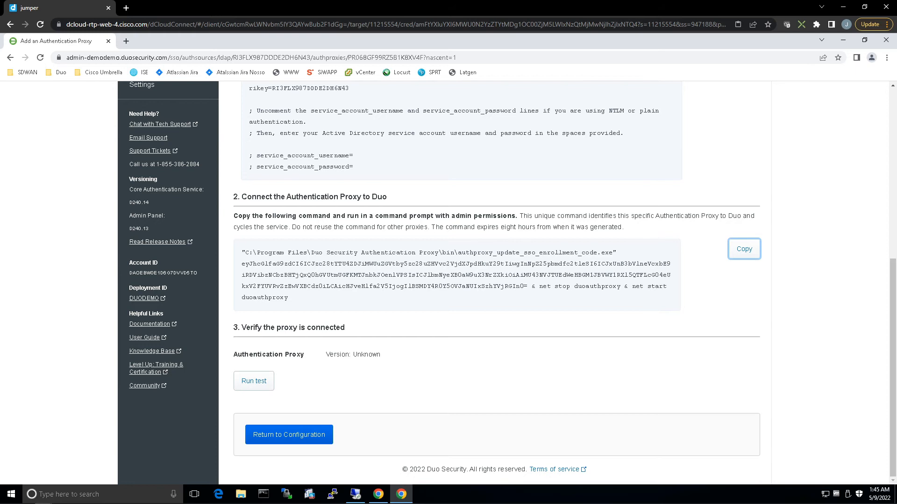
mouse_move(332, 390)
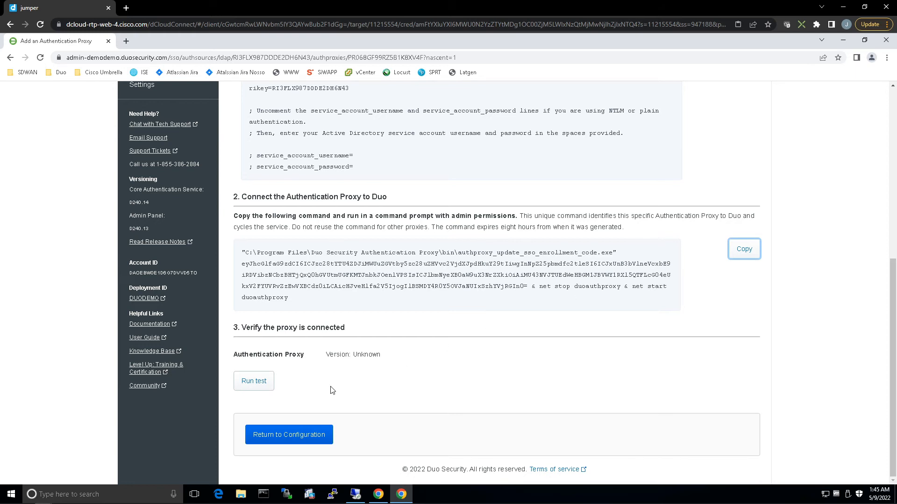
Step: Run the proxy connection test showing Connected to Duo, then return to the configuration
left_click(253, 381)
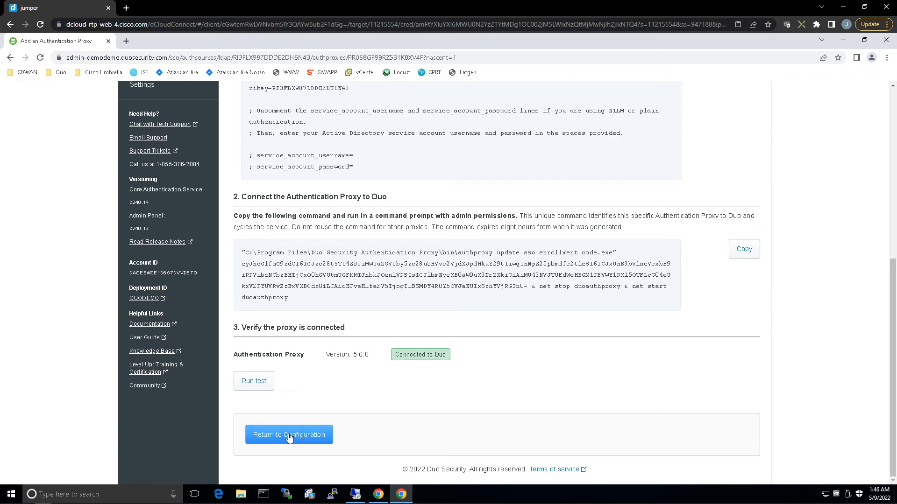
left_click(288, 435)
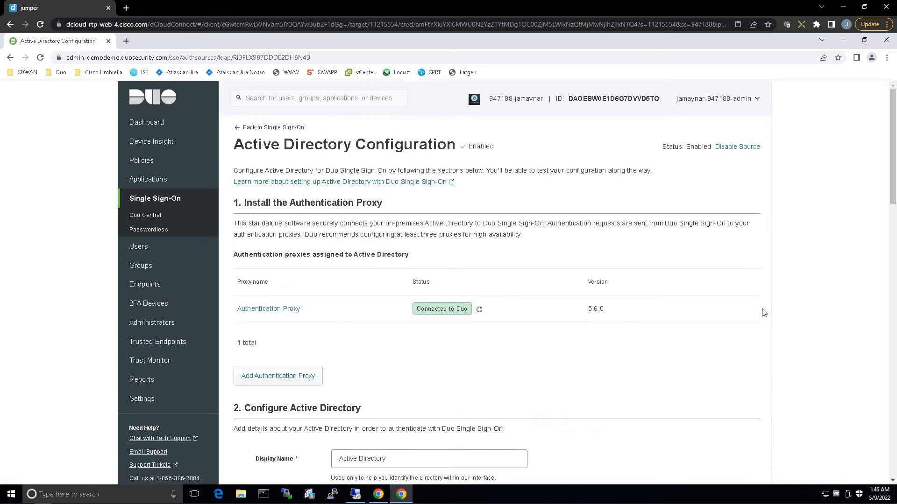
Step: Enter domain controller 198.18.11.1 with port 389
scroll("down", 3)
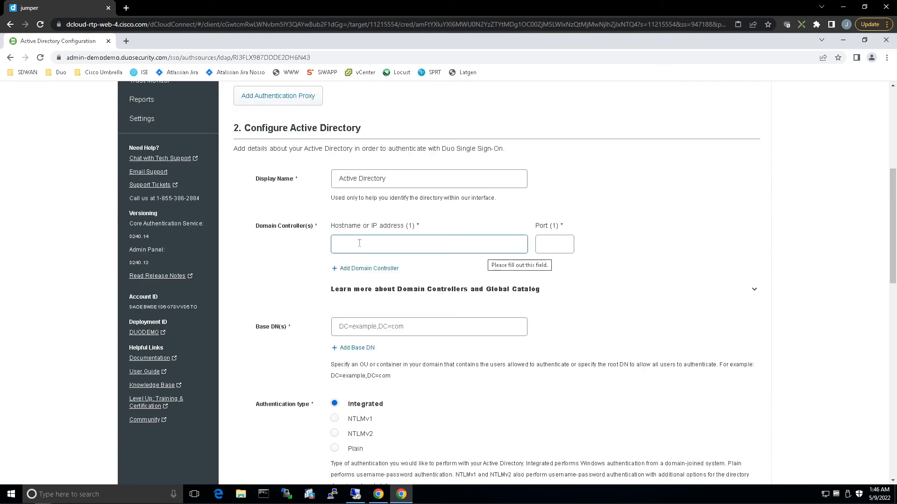
left_click(428, 244)
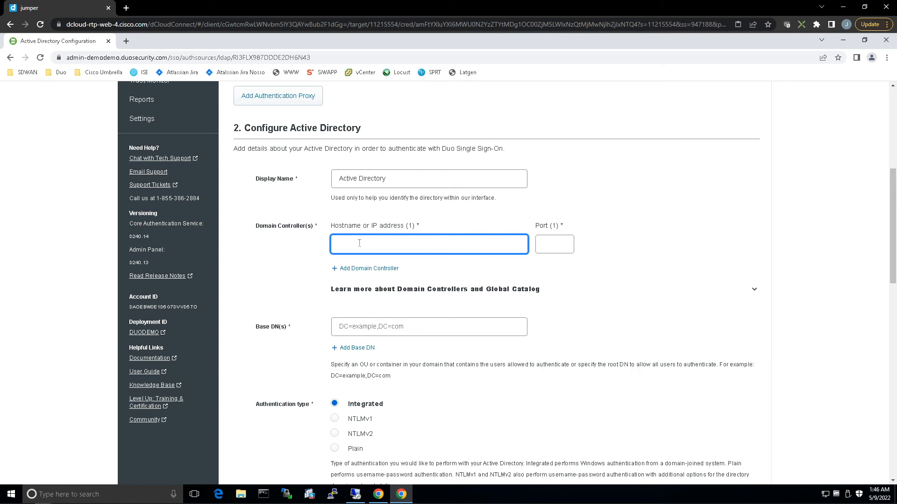
type("198")
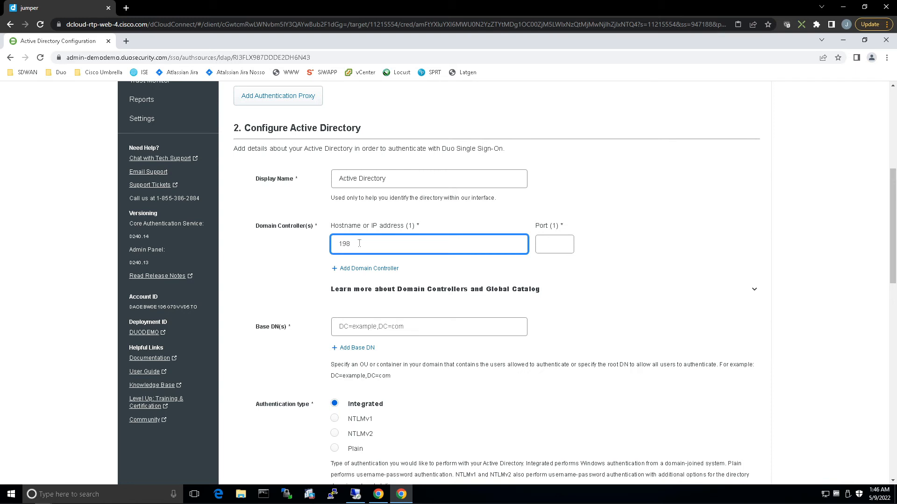
type(".18.11.1")
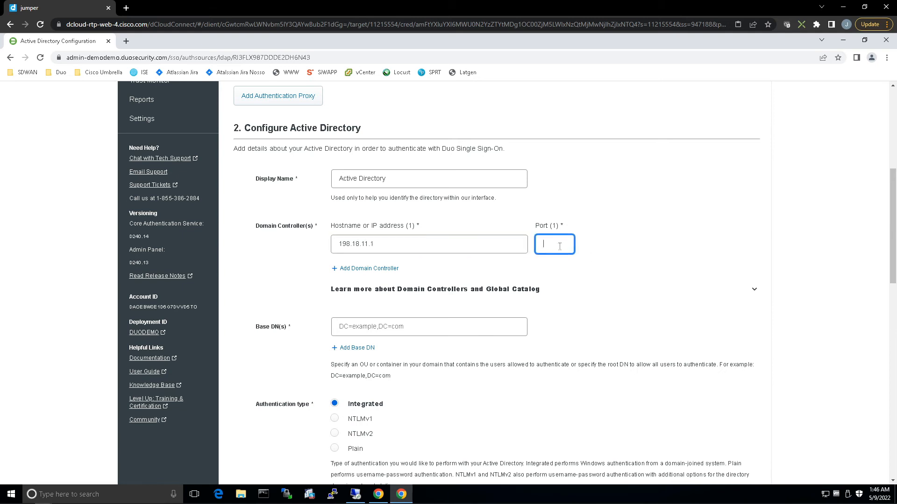
type("389")
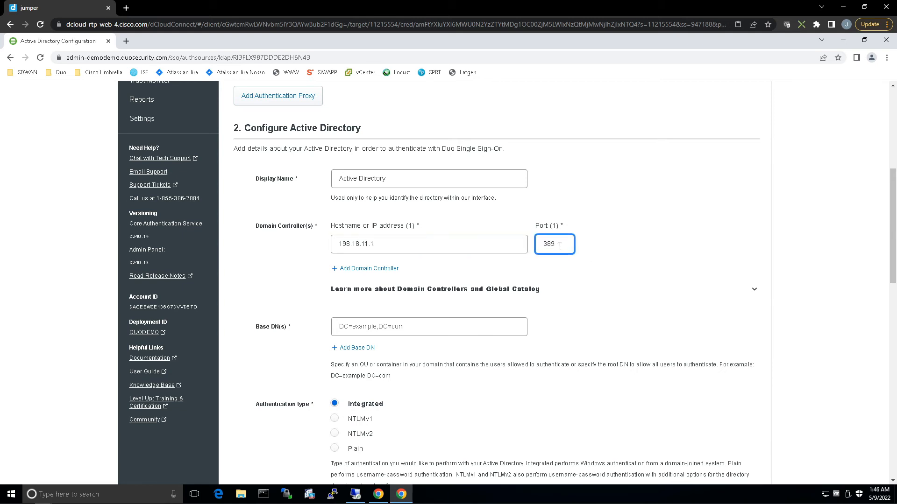
Step: Enter the base DN DC=dcloud,DC=local
left_click(429, 326)
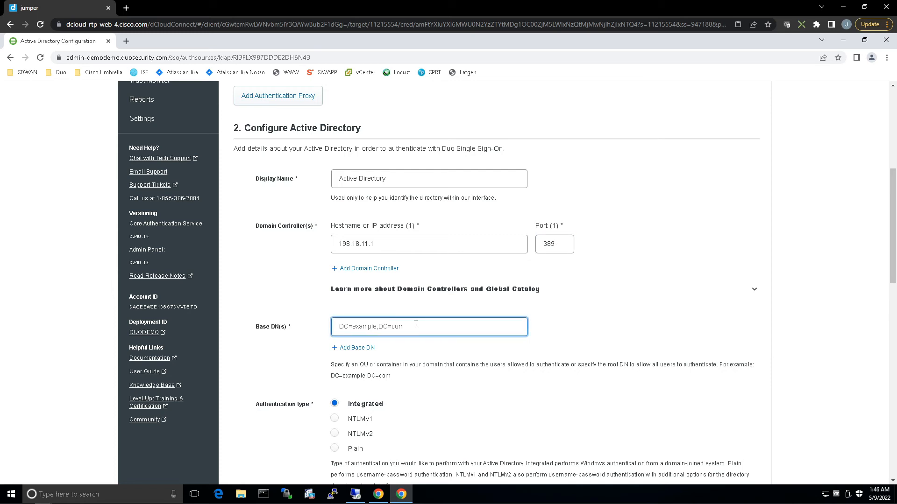
type("DC=")
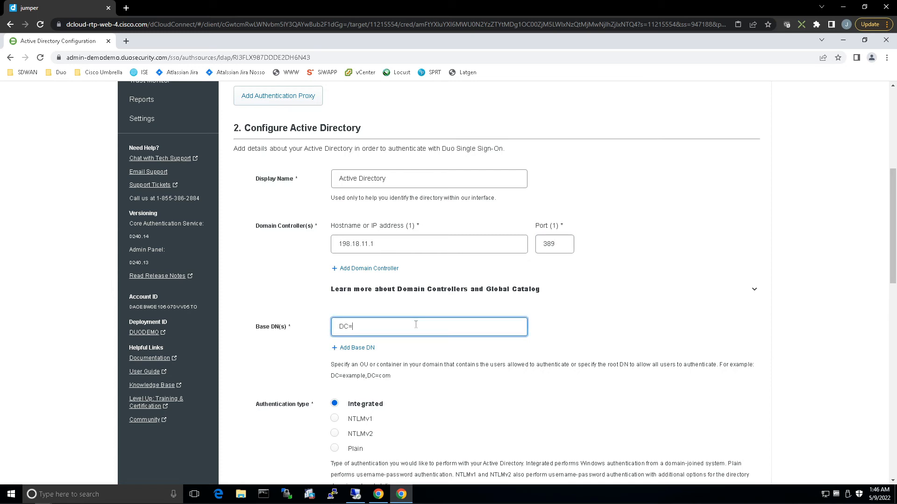
type("d")
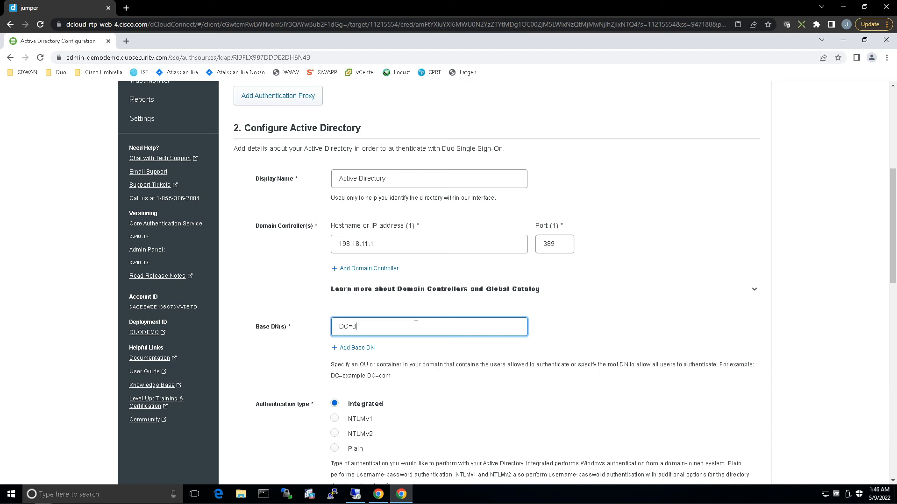
type("cloud")
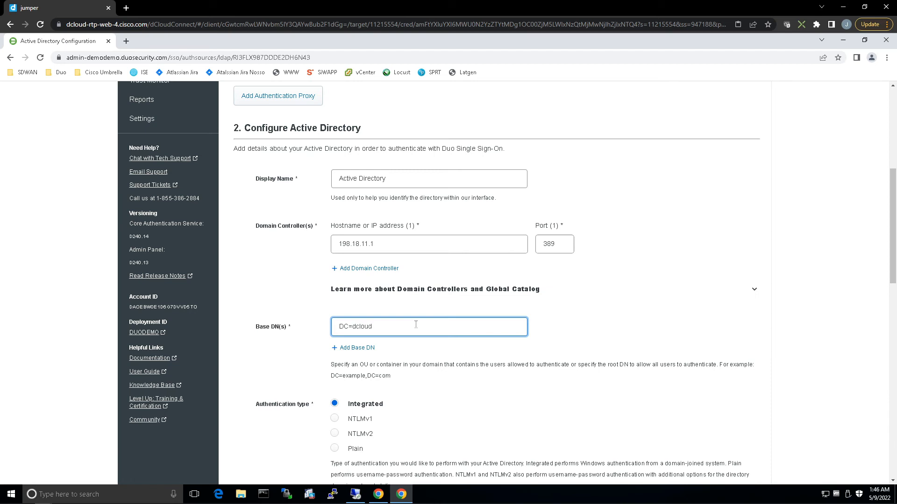
type(",D")
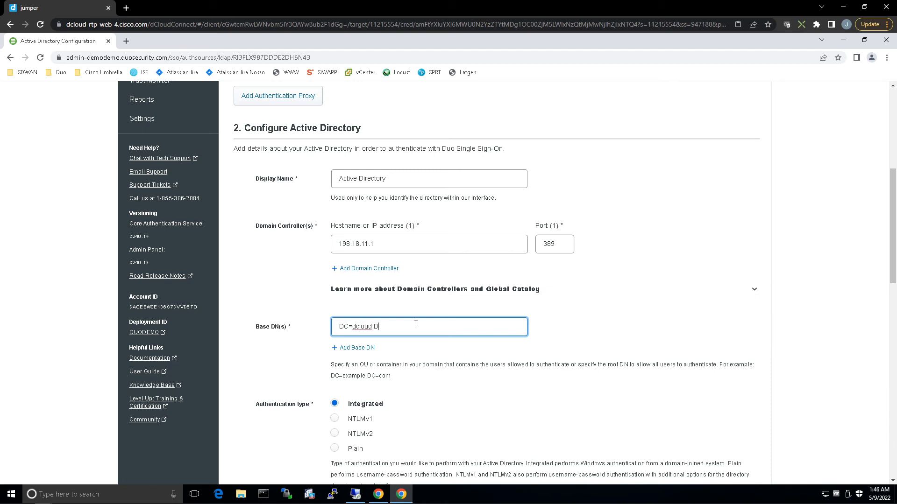
type("C=local")
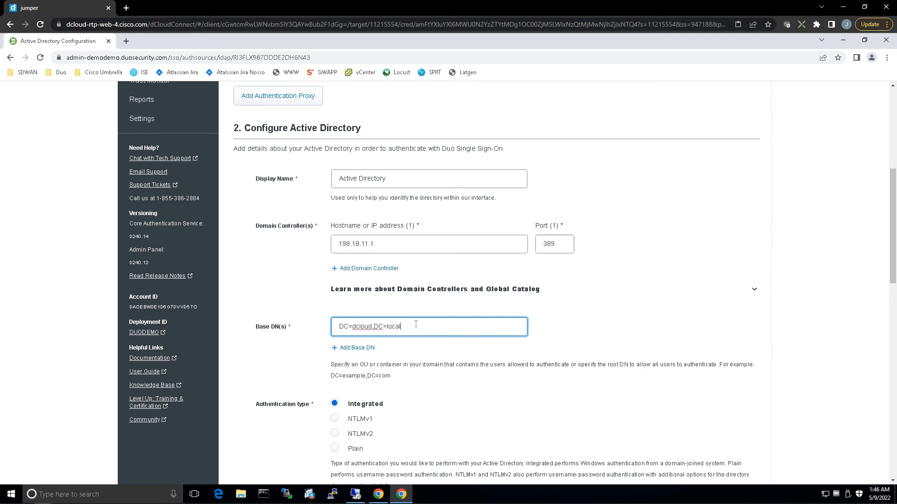
scroll("down", 3)
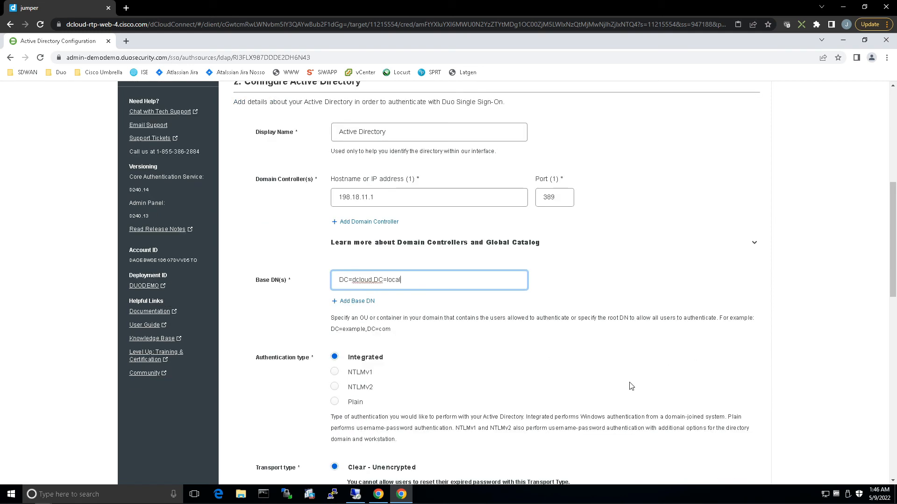
scroll("down", 3)
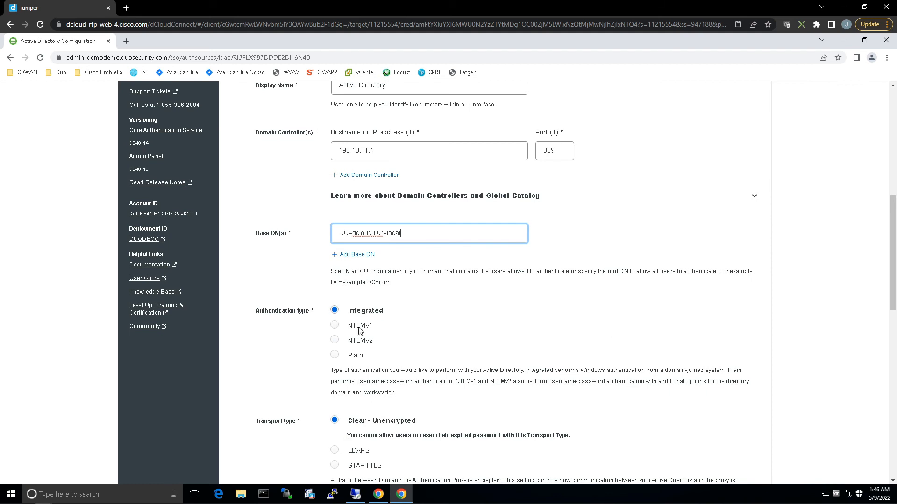
scroll("down", 3)
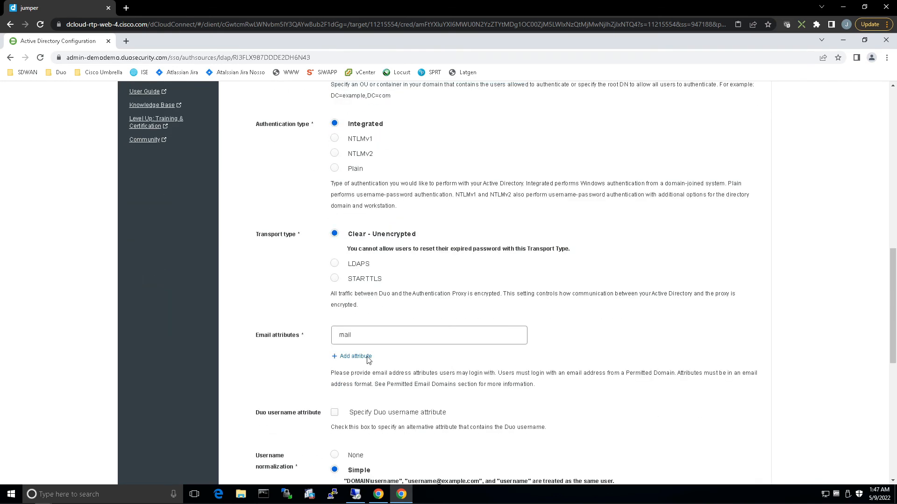
scroll("down", 3)
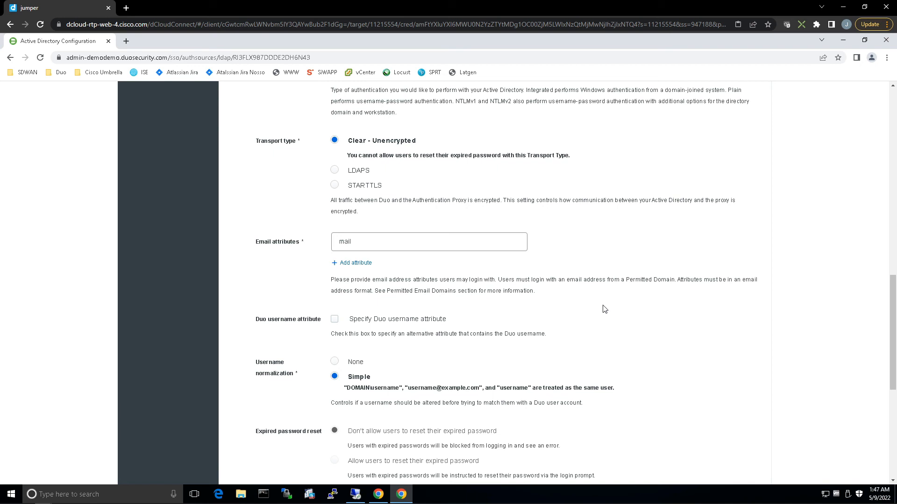
scroll("down", 3)
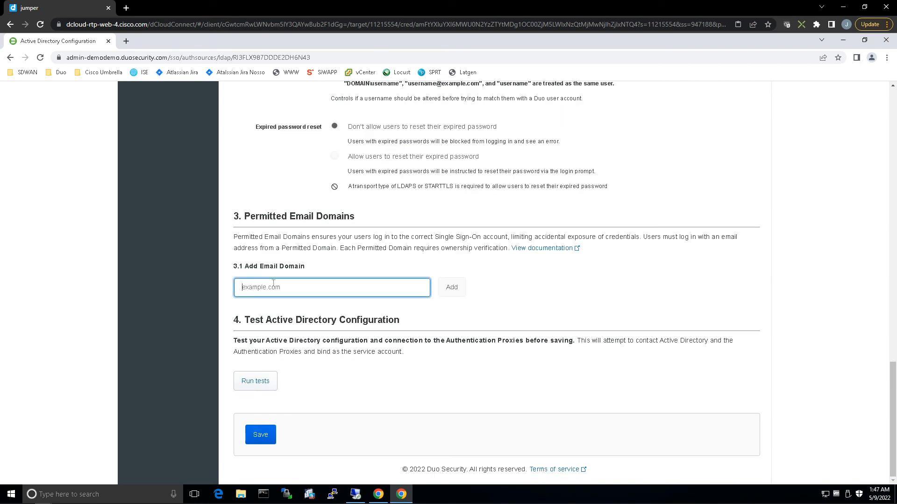
Step: Permit email domain dc-01.com, save the Active Directory source, and go back to Single Sign-On
type("dc-01.com")
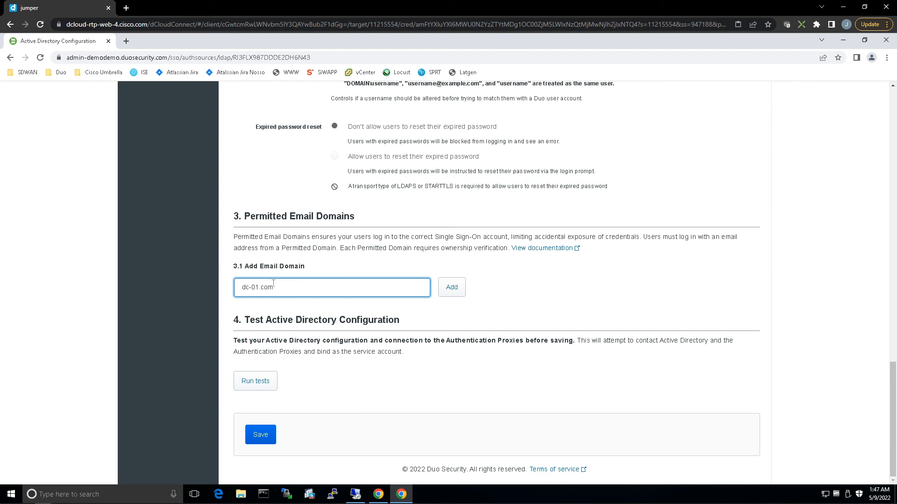
left_click(451, 288)
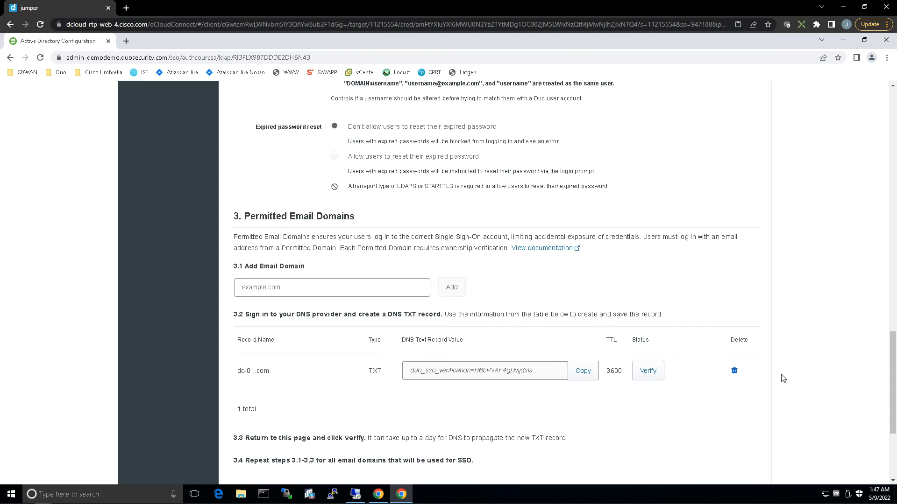
scroll("down", 3)
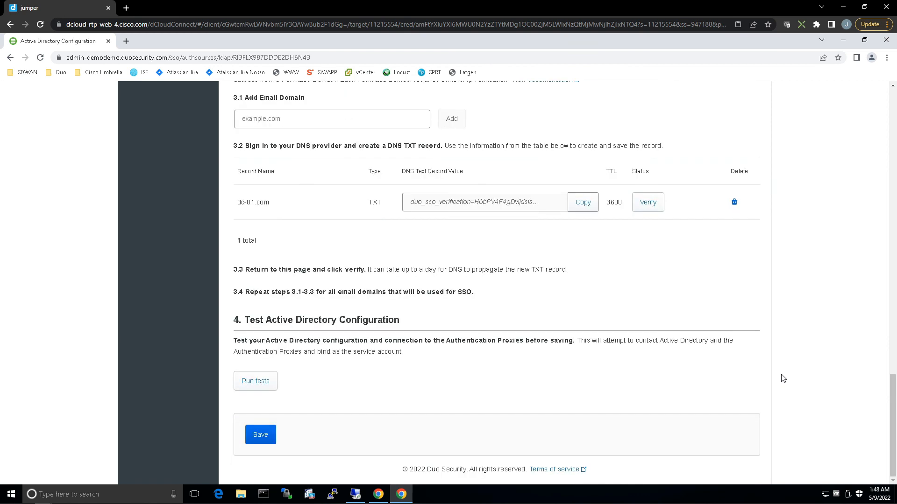
left_click(260, 434)
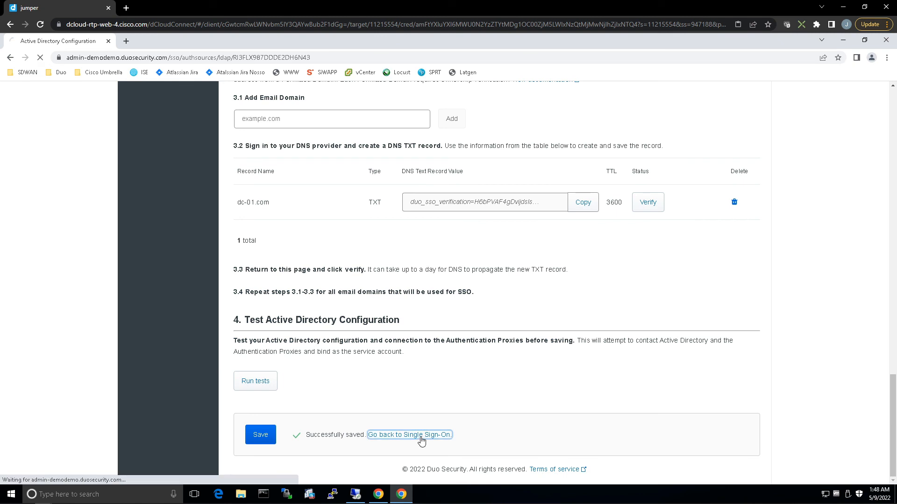
left_click(410, 435)
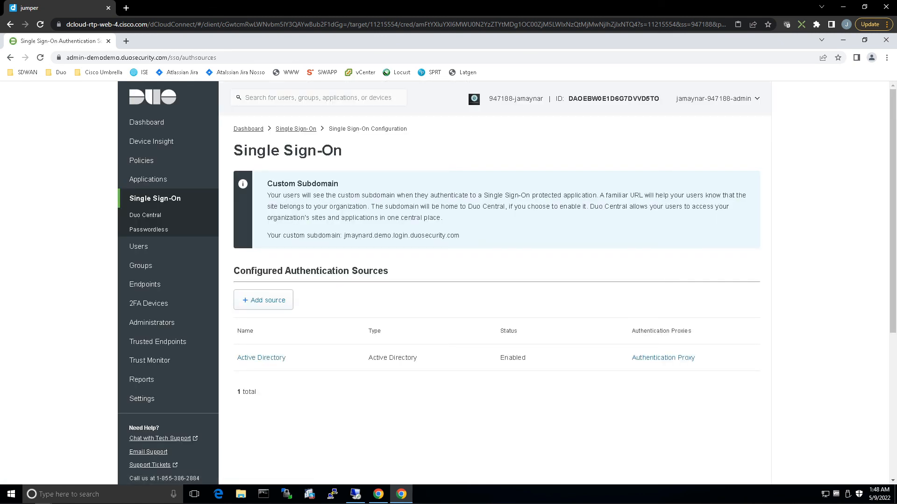